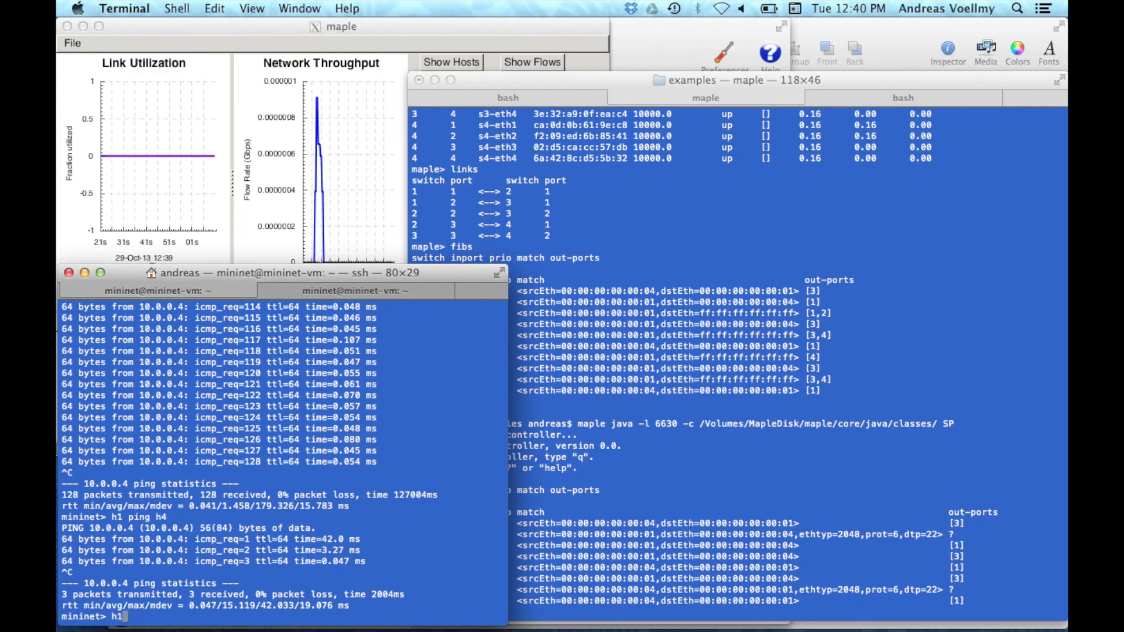
Run h1 ssh h4, relist fibs, and highlight the prot=6,dtp=22 drop entry.
type("ssh h4")
left_click(738, 613)
type("fibs")
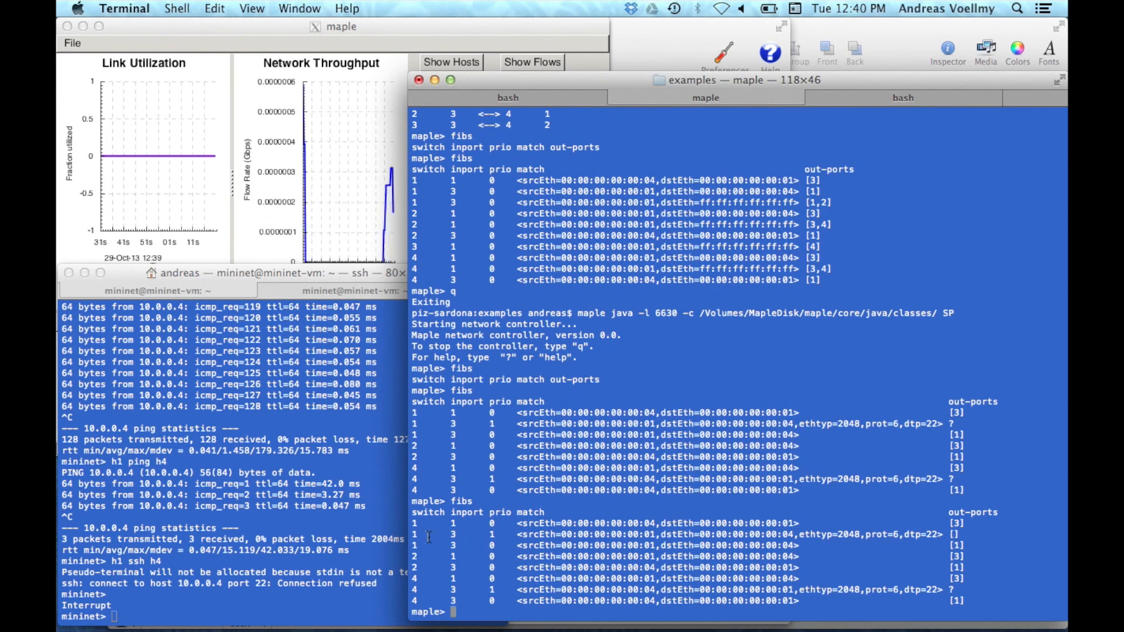
left_click(761, 534)
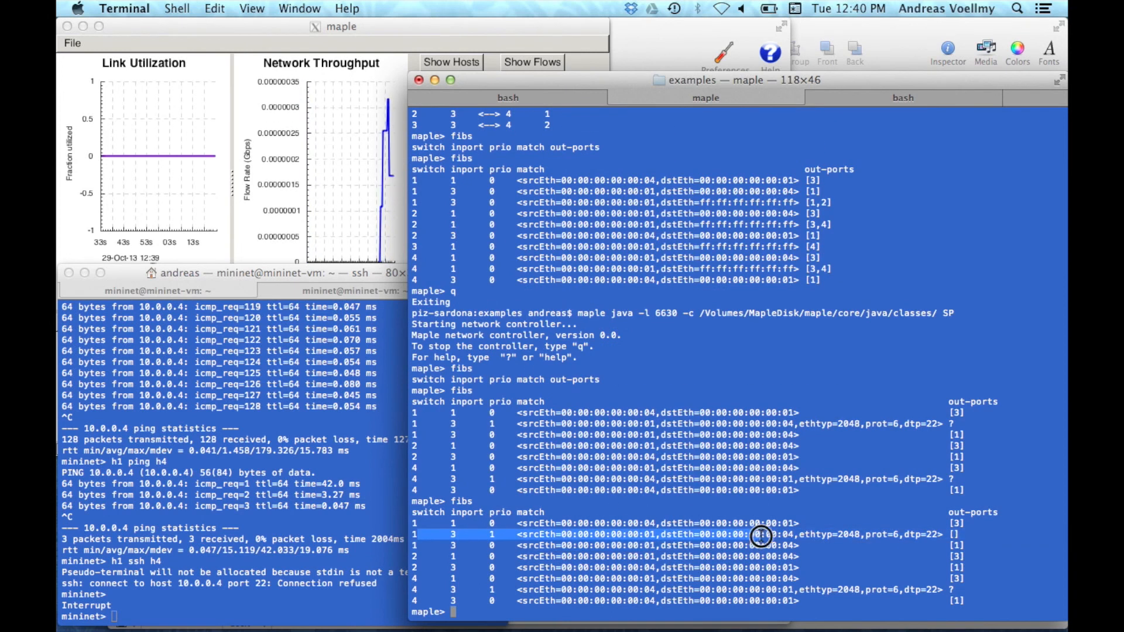